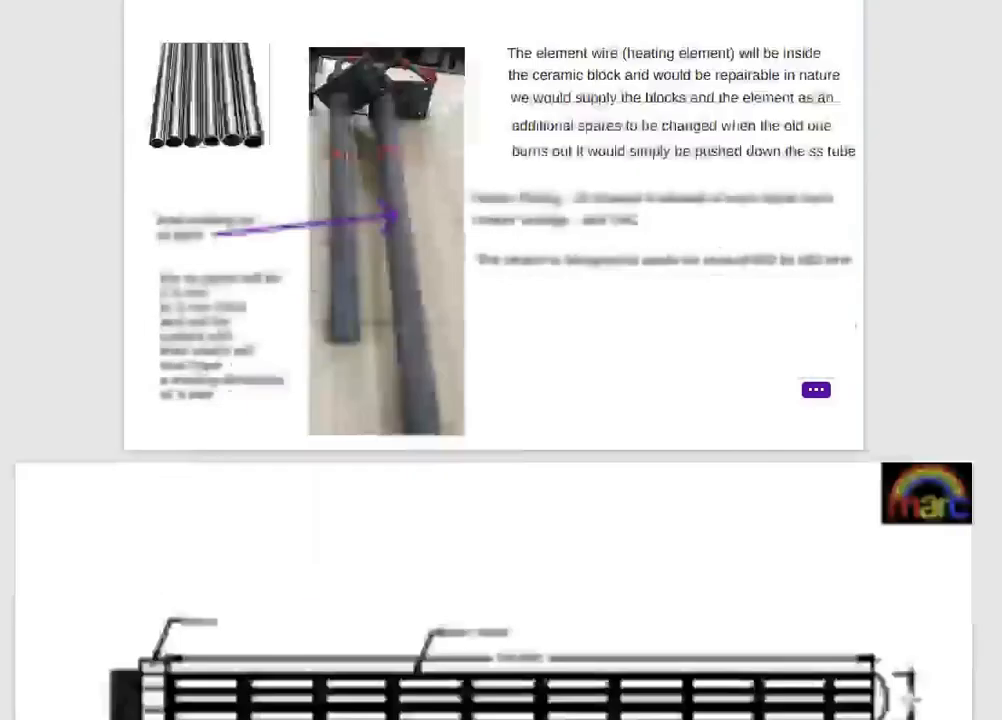
# - Scroll down to drawing A to reach the Bobin Heater pipe
pyautogui.scroll(-3)
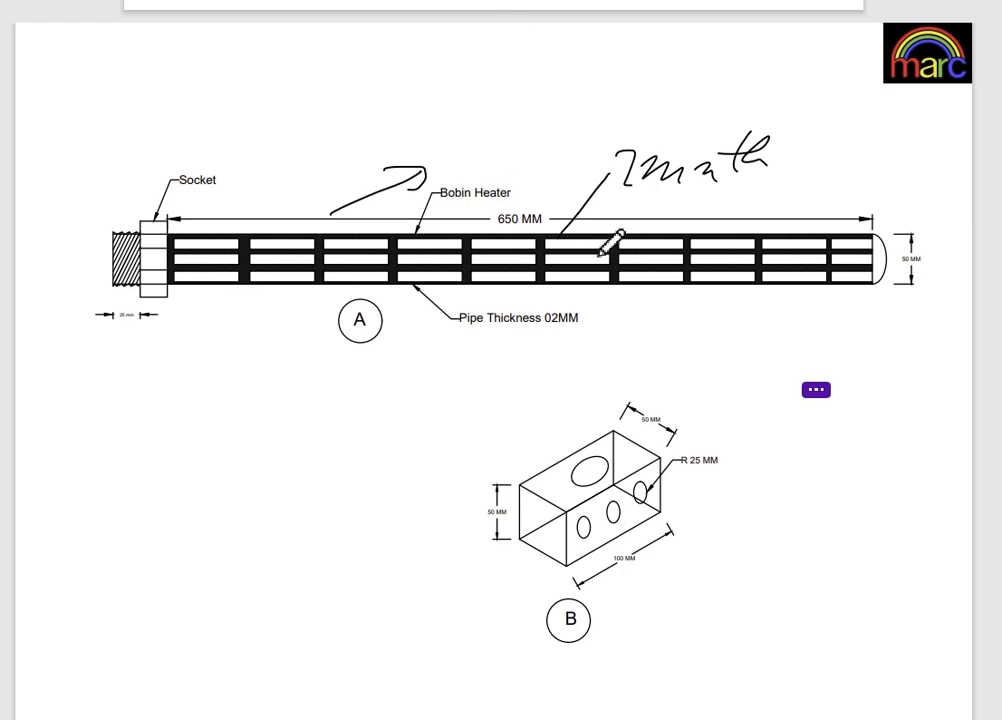
# - Scroll past the ceramic bobbin picture to the TOP VIEW and SIDE VIEW drawing page
pyautogui.scroll(-3)
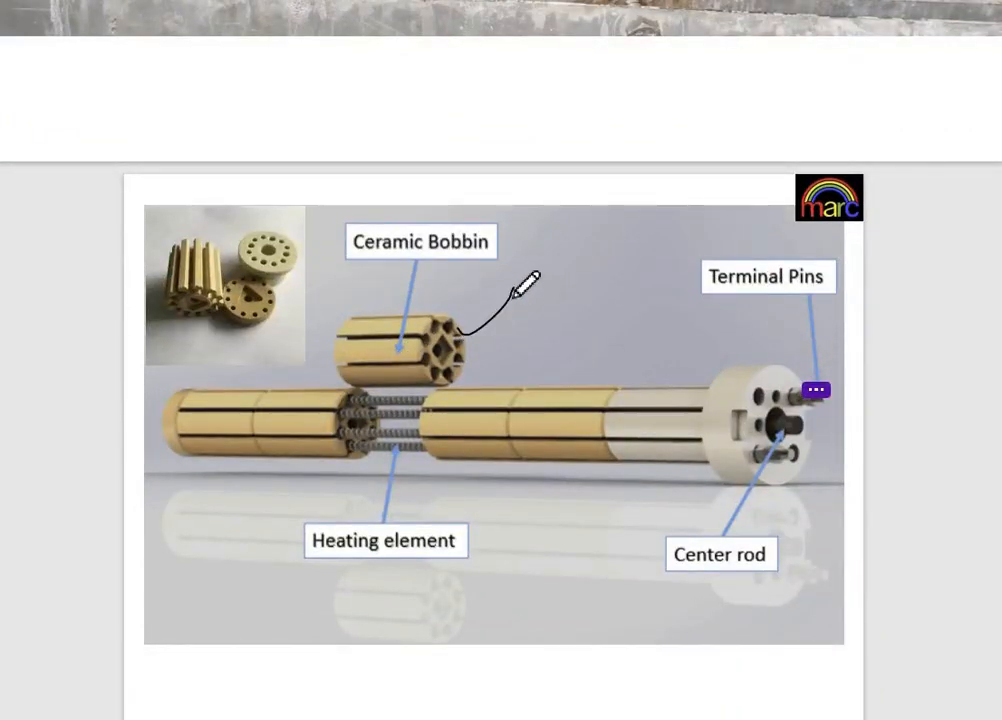
pyautogui.scroll(-3)
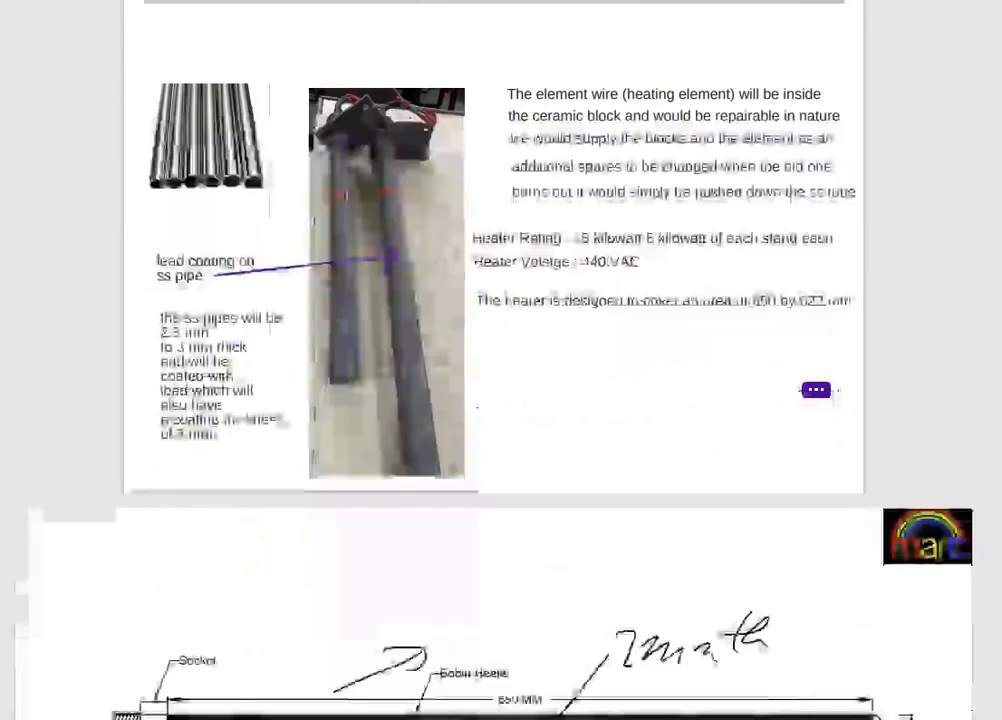
pyautogui.scroll(-3)
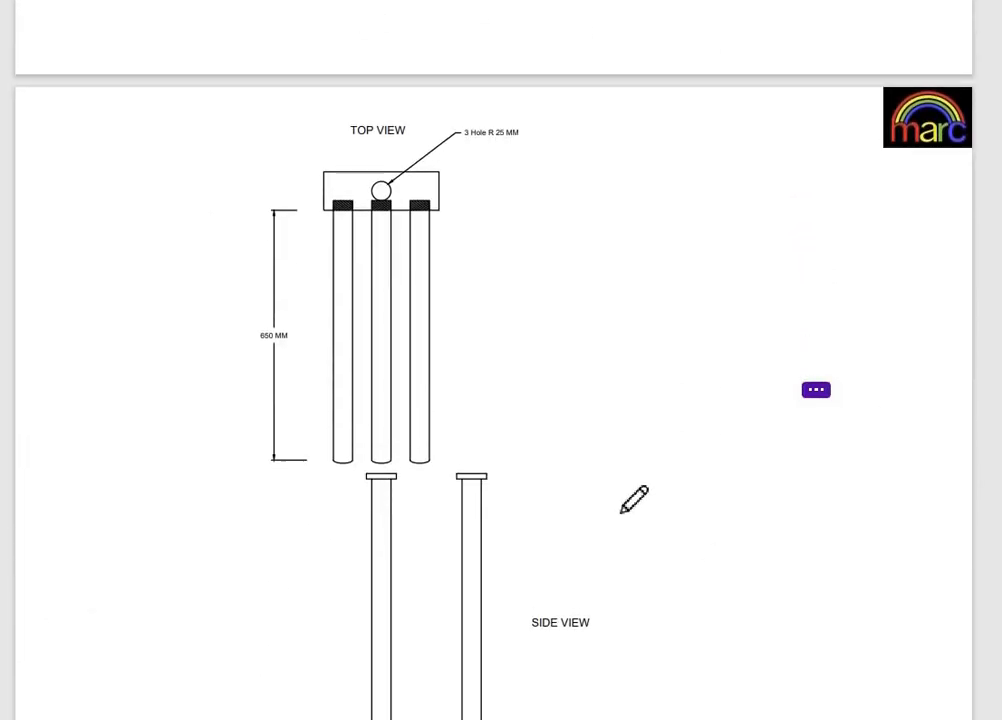
# - Draw a pen line down the right side-view pipe, then scroll back toward drawing A
pyautogui.scroll(-3)
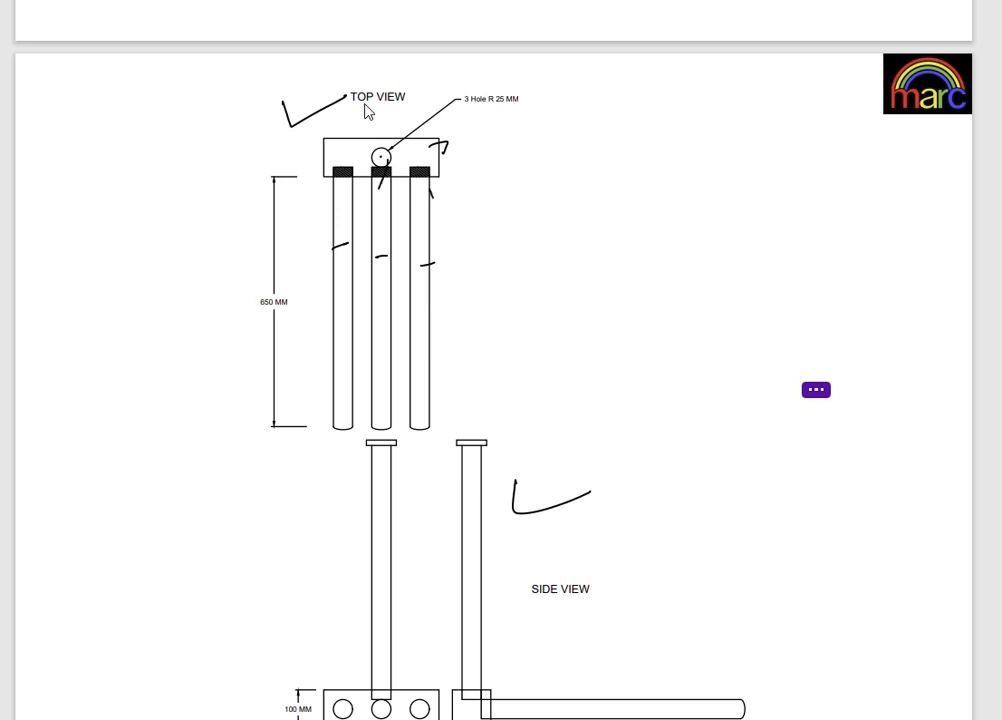
pyautogui.moveTo(460, 450); pyautogui.dragTo(450, 660)
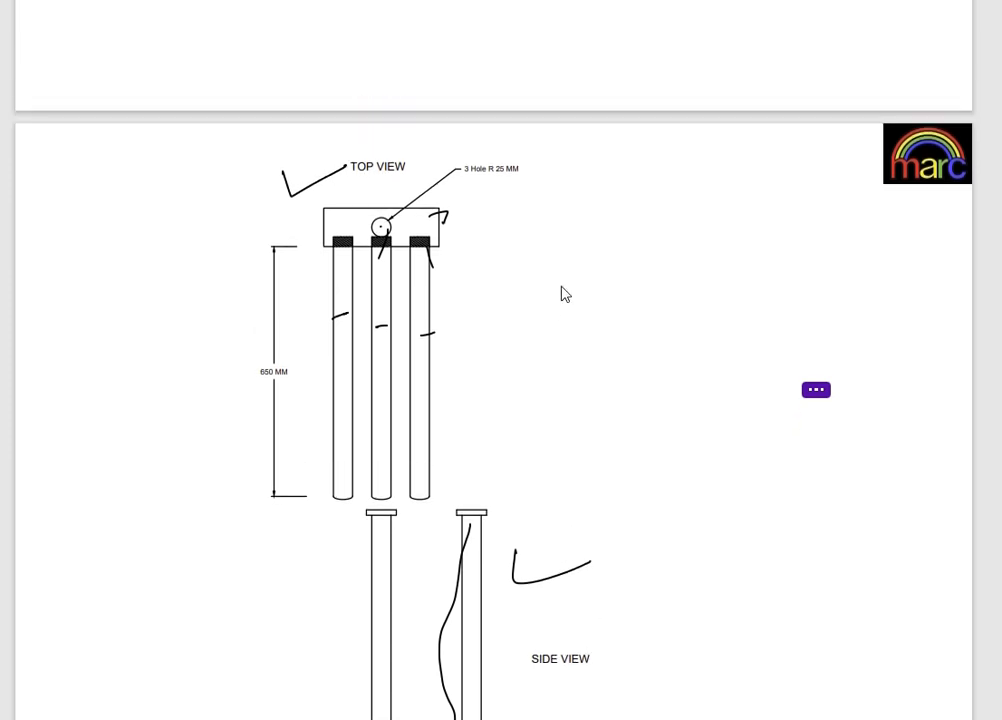
pyautogui.scroll(-3)
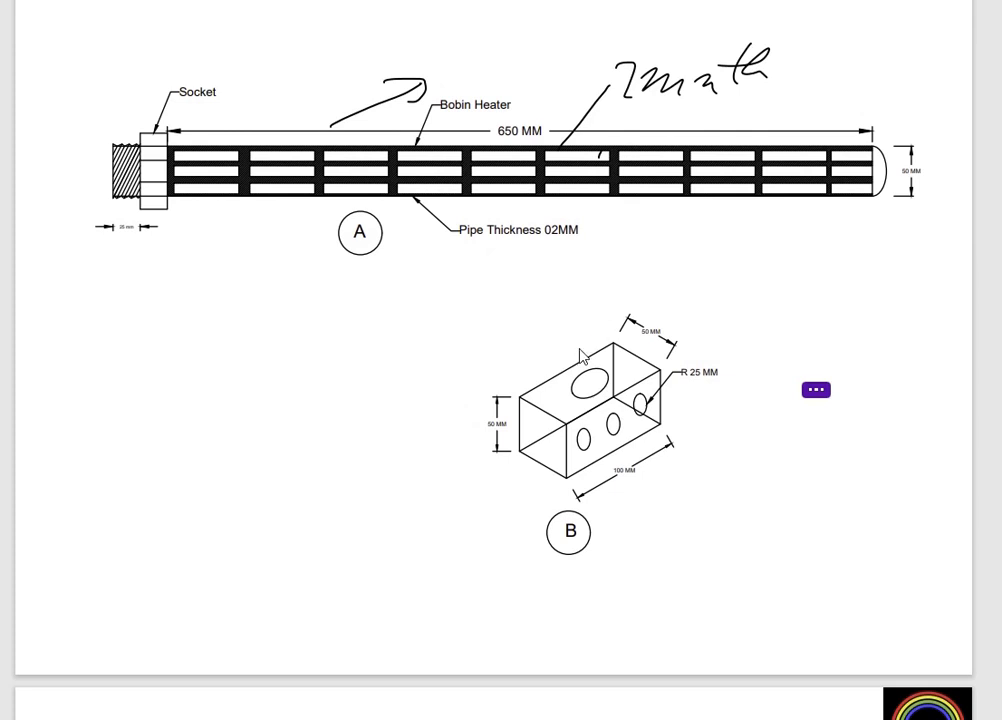
# - Draw a pointer line curving into the large hole of block B
pyautogui.moveTo(556, 440); pyautogui.dragTo(620, 410)
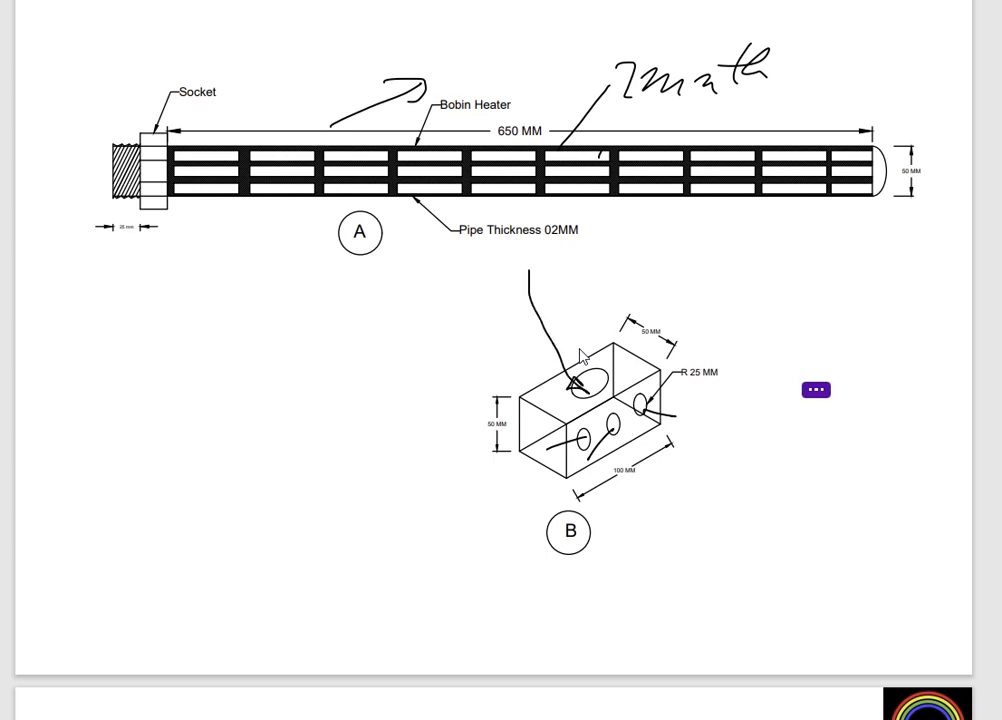
# - Scroll back to the TOP VIEW page for the 'lead coating recyclable' note
pyautogui.scroll(-3)
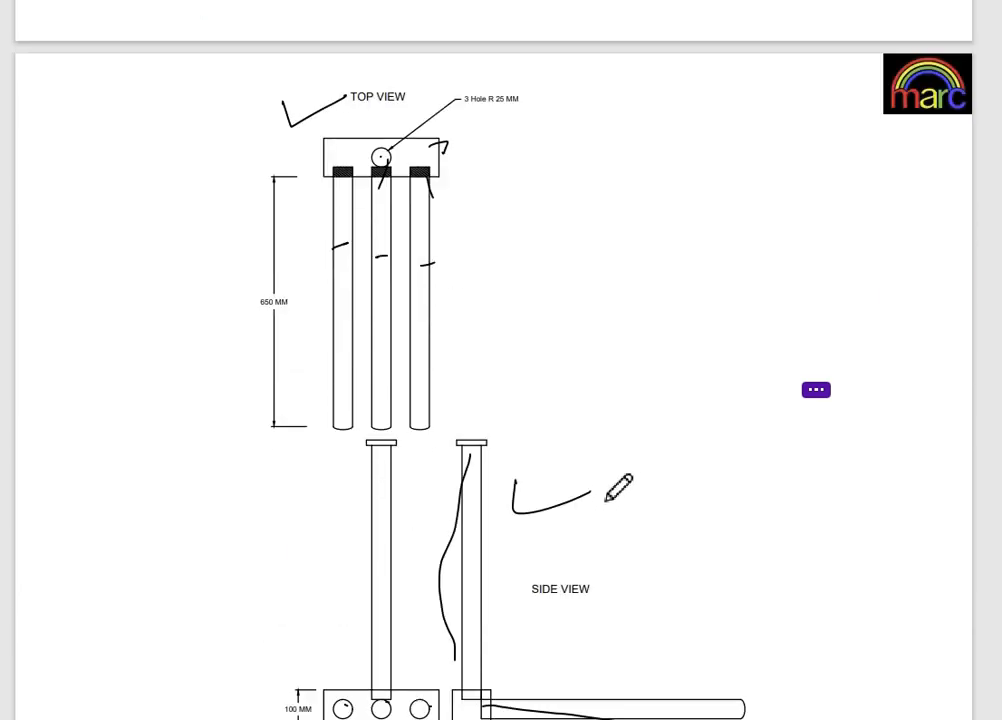
pyautogui.moveTo(464, 324)
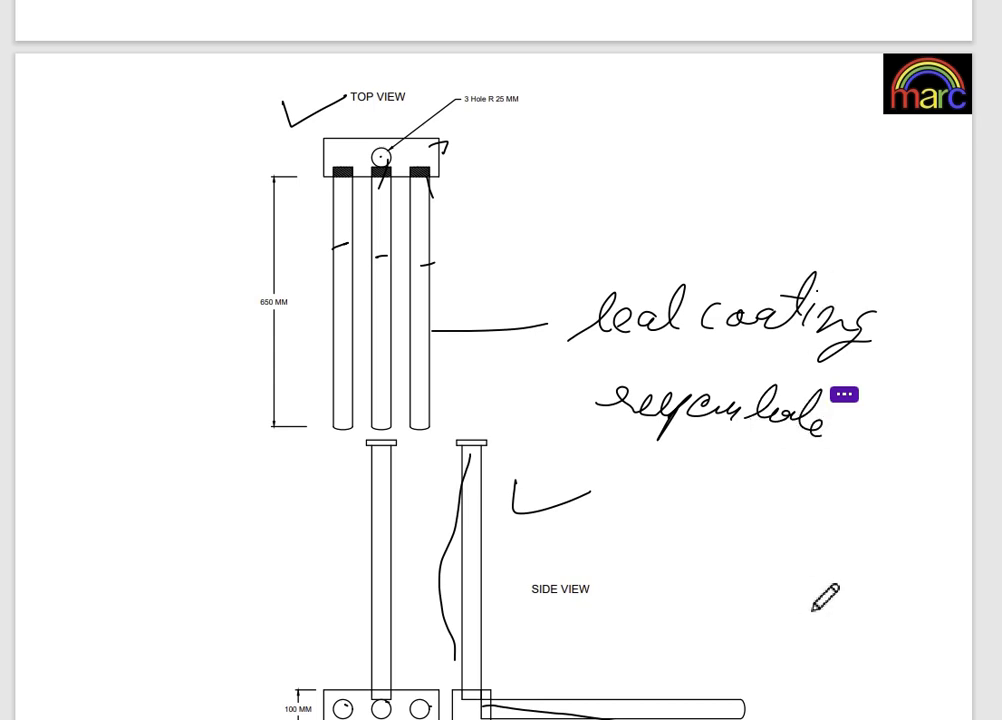
pyautogui.moveTo(612, 500)
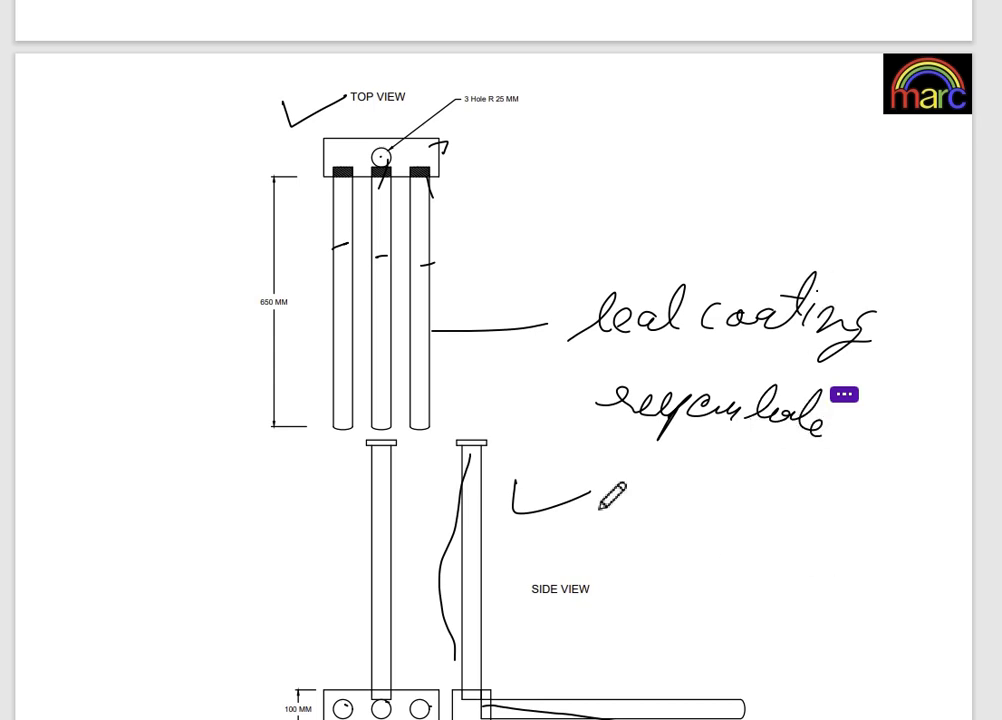